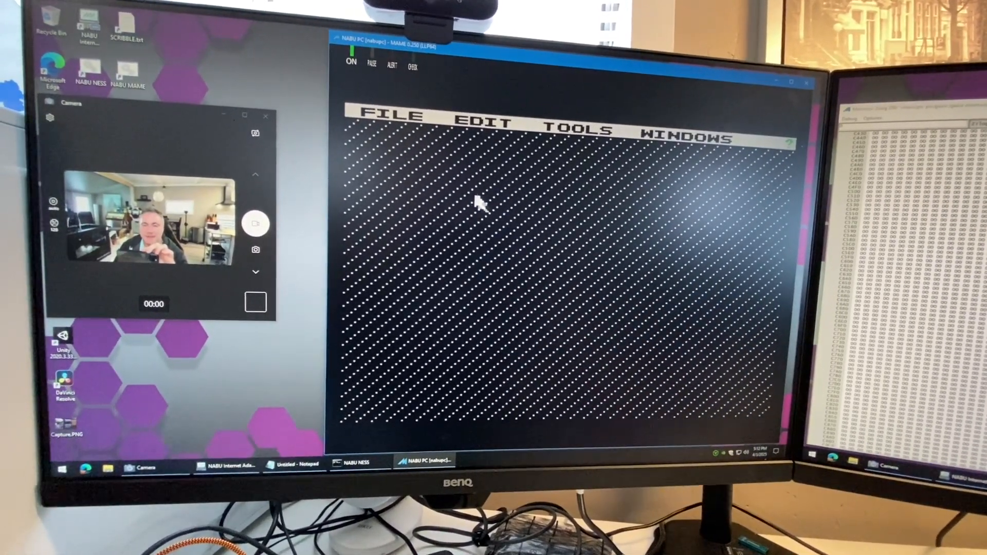
Step: Create a new drive window for drive A, stepping the user area to 1 with the arrows
left_click(394, 116)
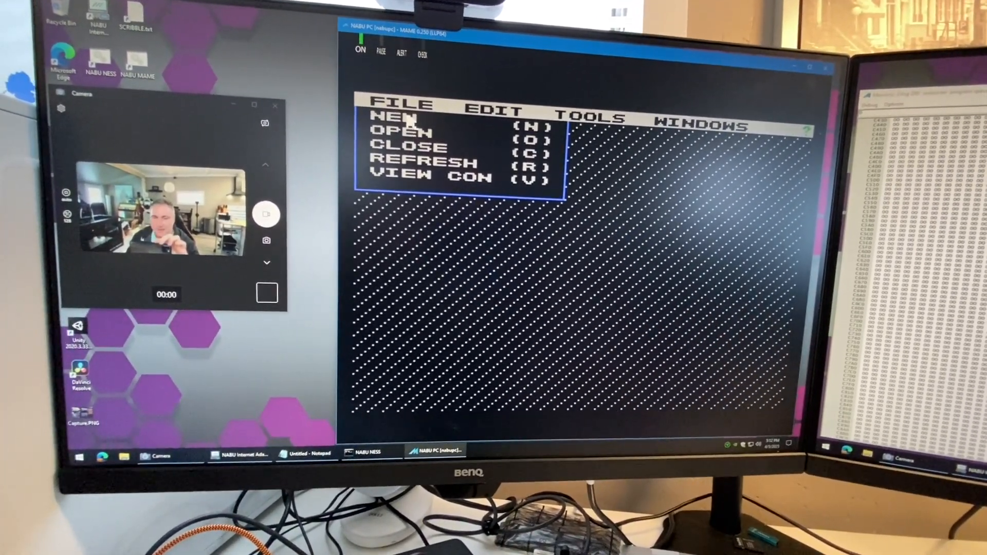
left_click(409, 133)
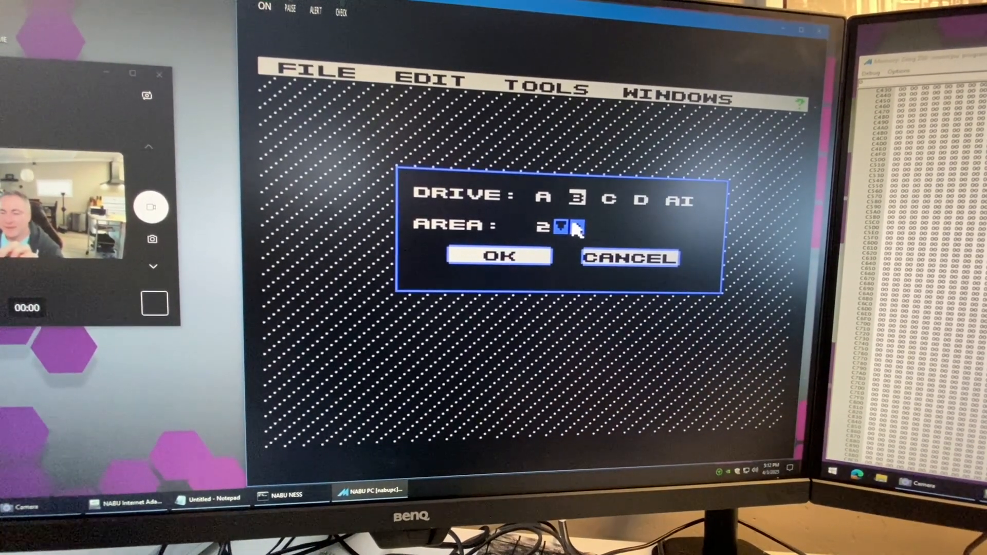
left_click(567, 228)
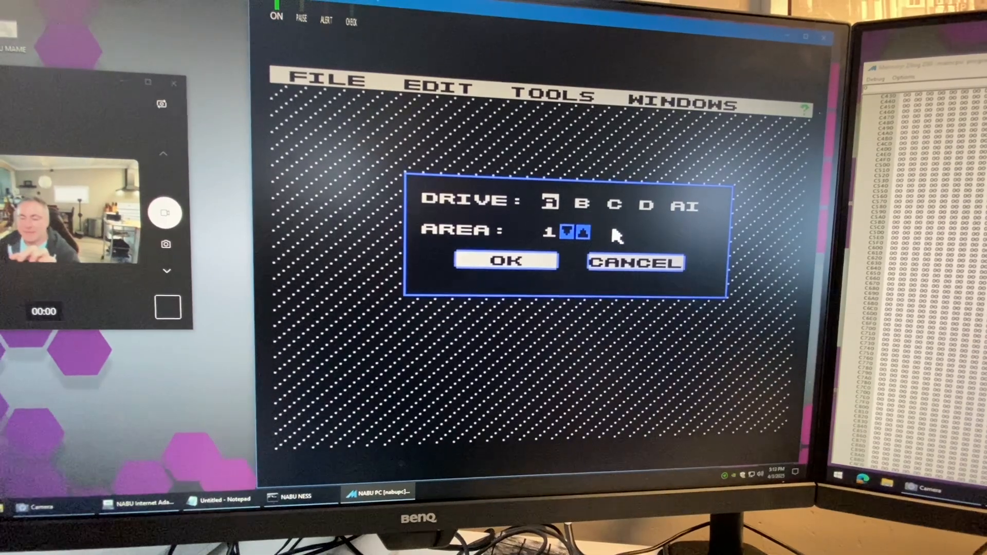
left_click(504, 260)
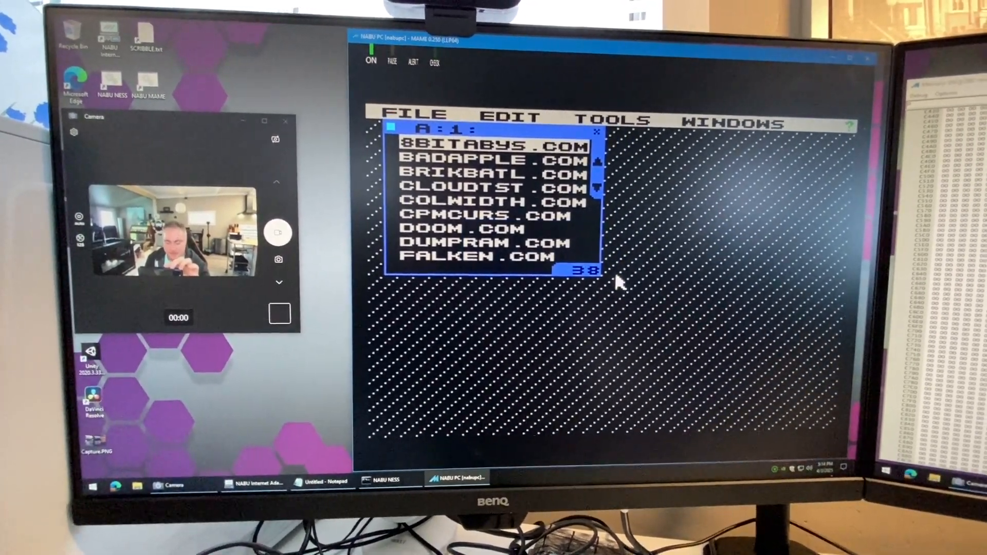
Step: Open another drive window listing drive A, area 0 via FILE > NEW
left_click(412, 116)
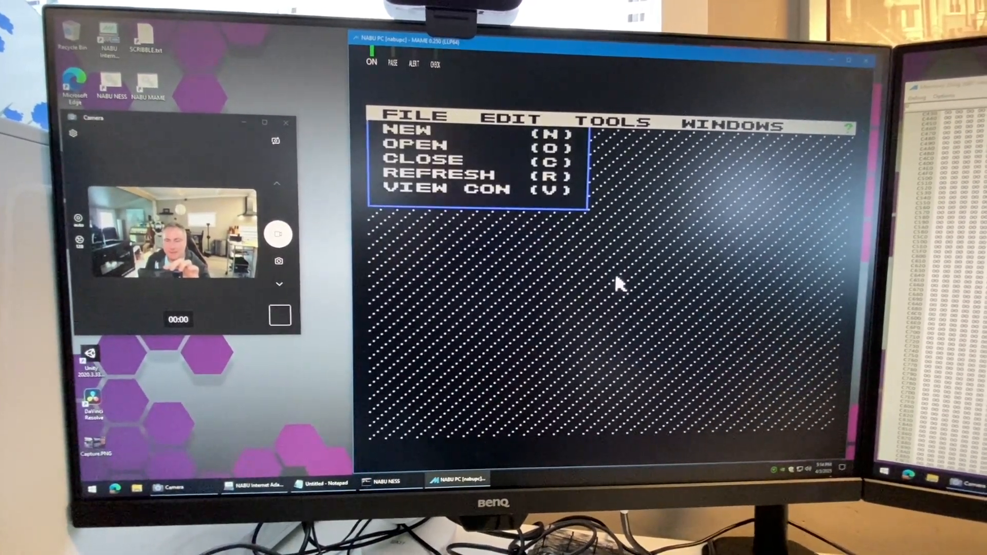
left_click(414, 144)
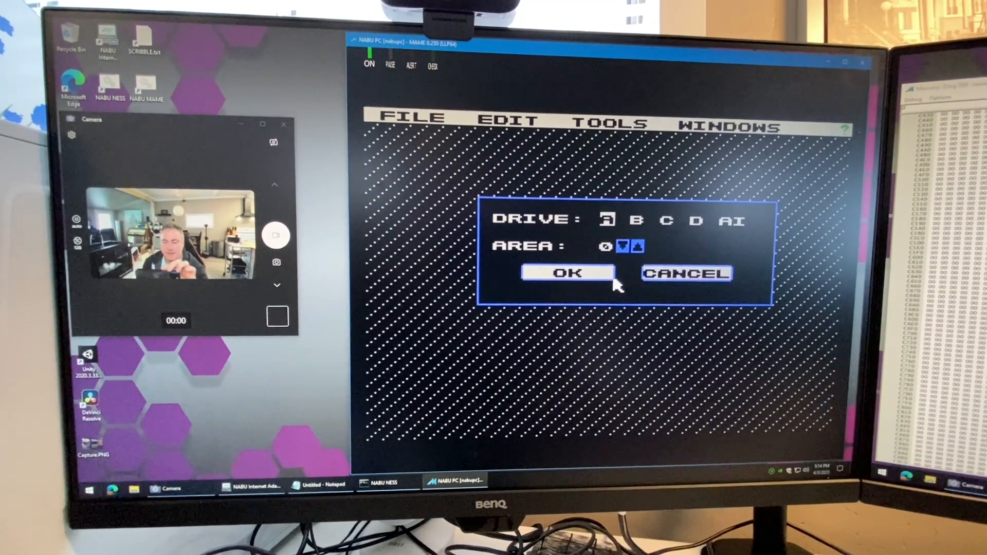
left_click(564, 273)
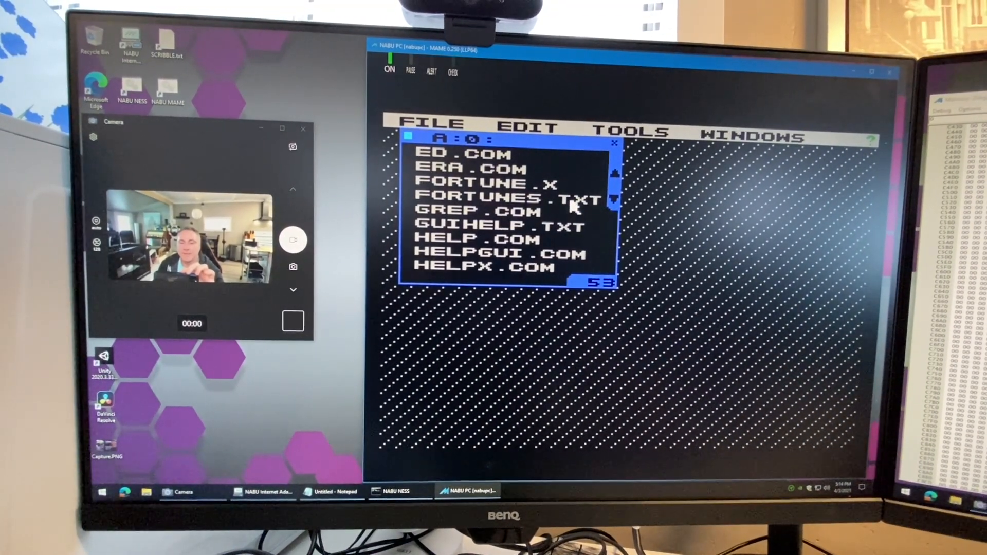
Step: Select FORTUNES.TXT and hand it to STAT.COM as its parameter, confirming with YES
left_click(504, 197)
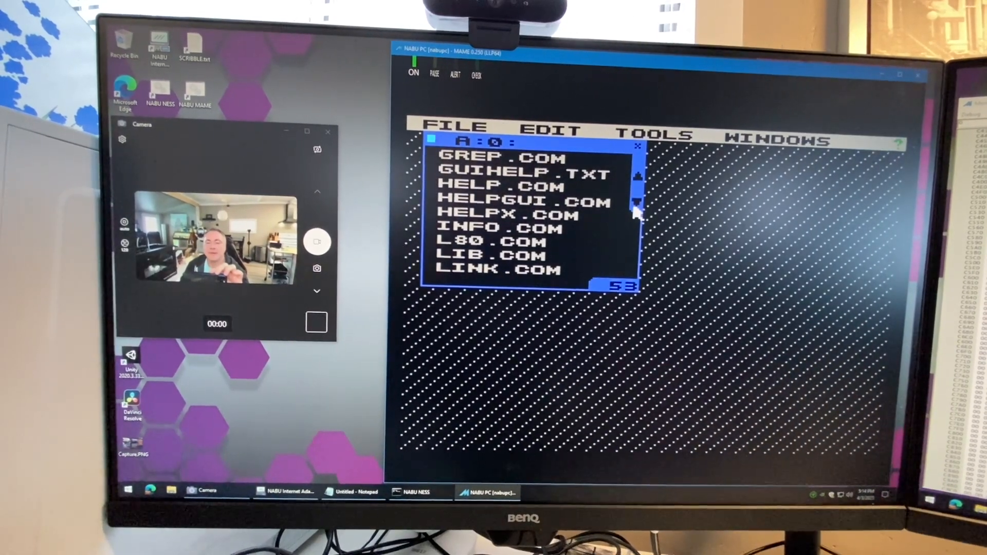
left_click(638, 211)
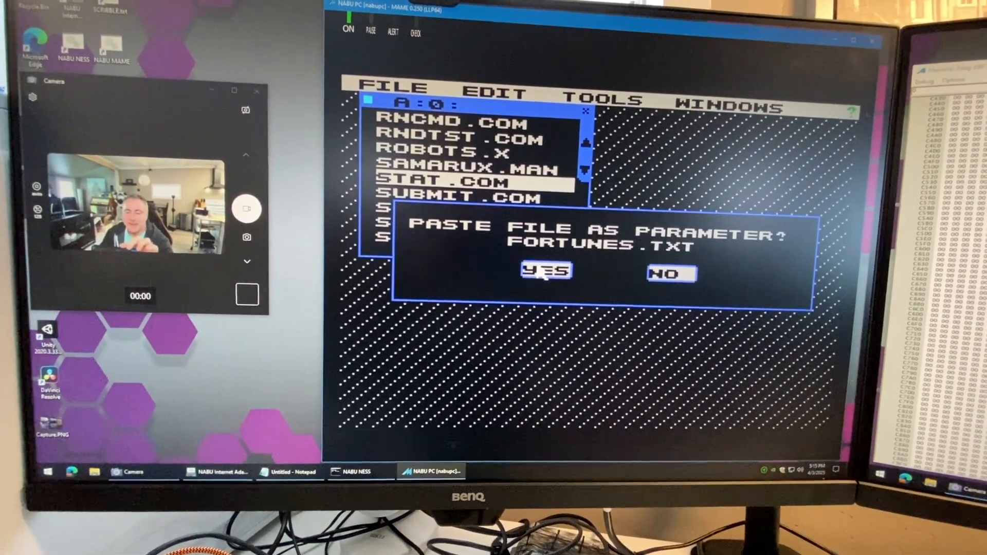
left_click(545, 270)
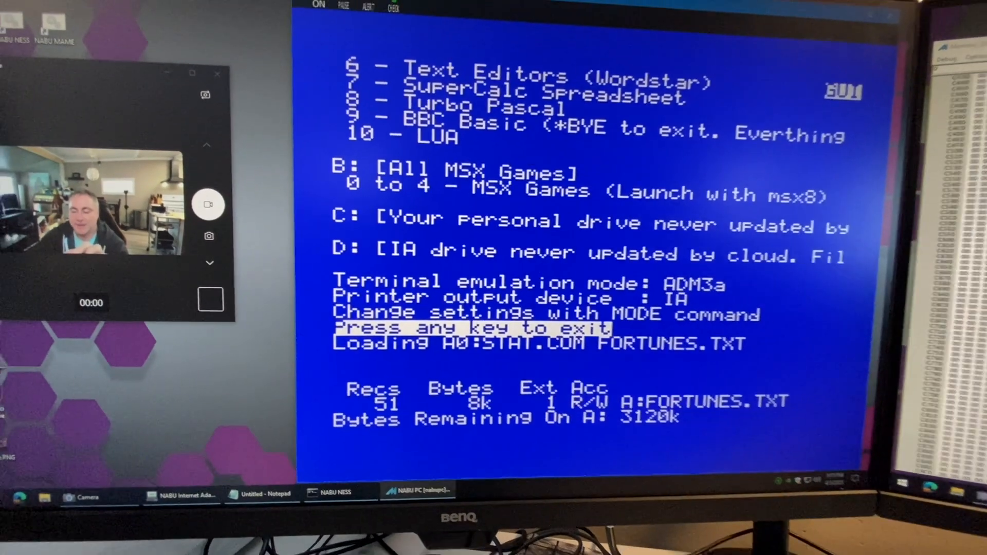
Step: Dismiss the 'Press any key to exit' prompt to get back to the GUI
key("enter")
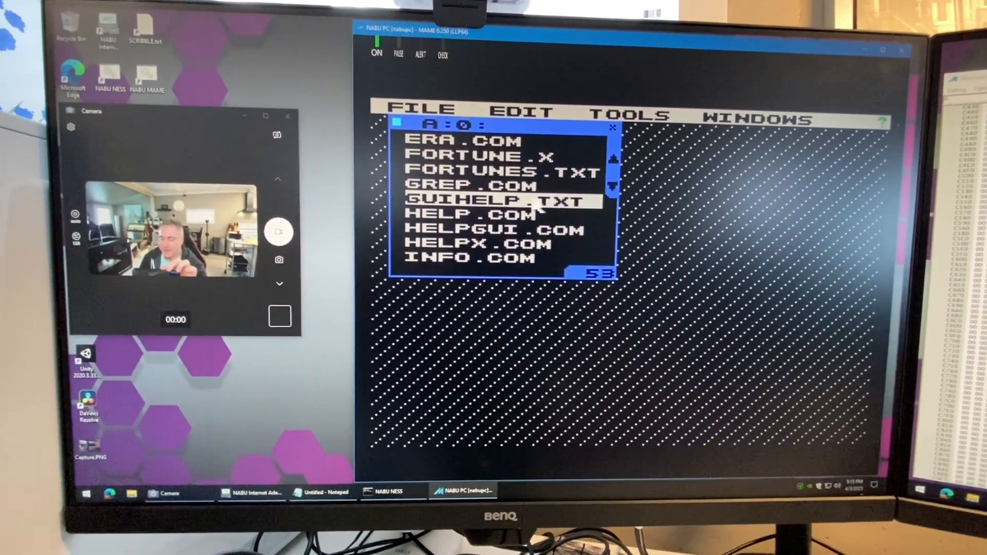
Step: View GUIHELP.TXT through MORE.COM and page through the help text
left_click(422, 111)
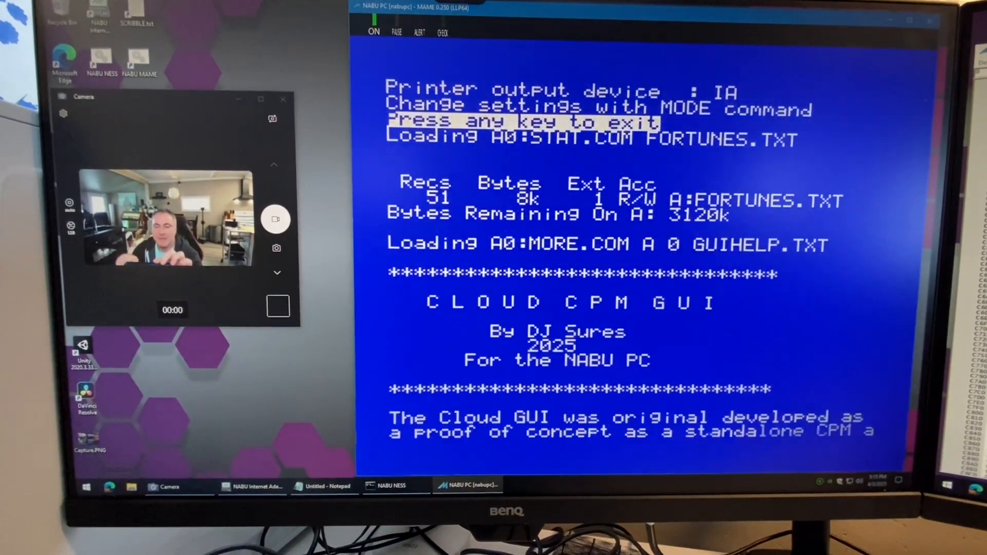
key("space")
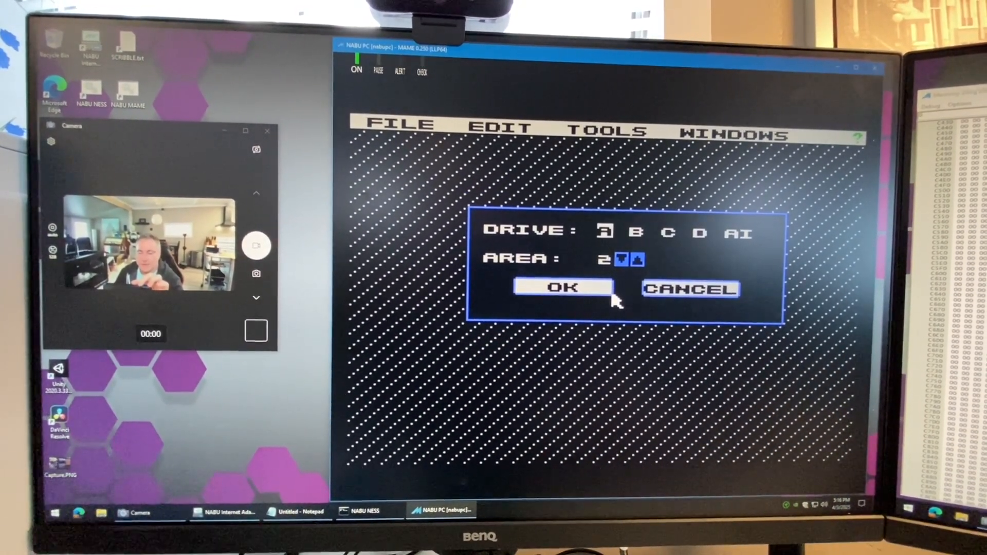
Step: Confirm the drive A, area 2 window and launch ANIMAL.BAS from it
left_click(562, 287)
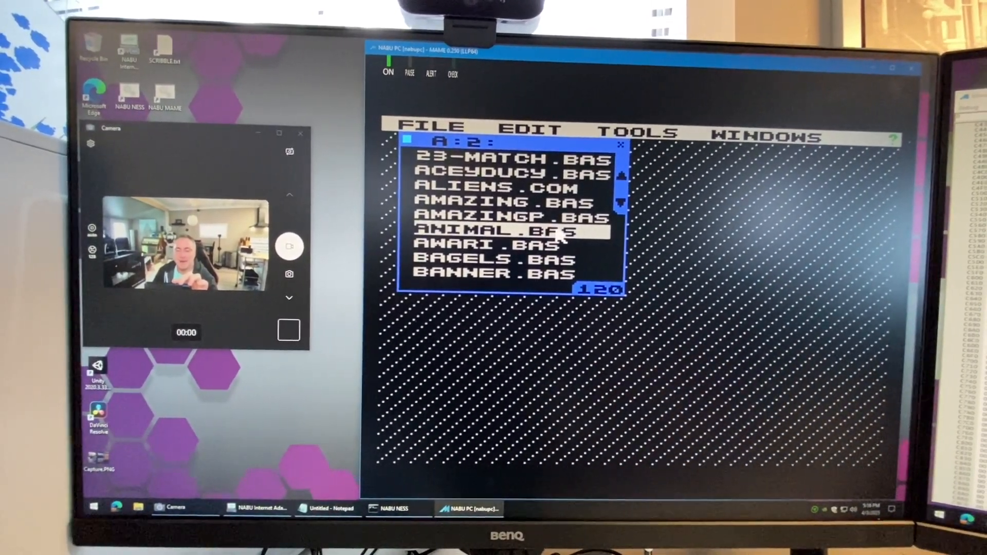
left_click(431, 130)
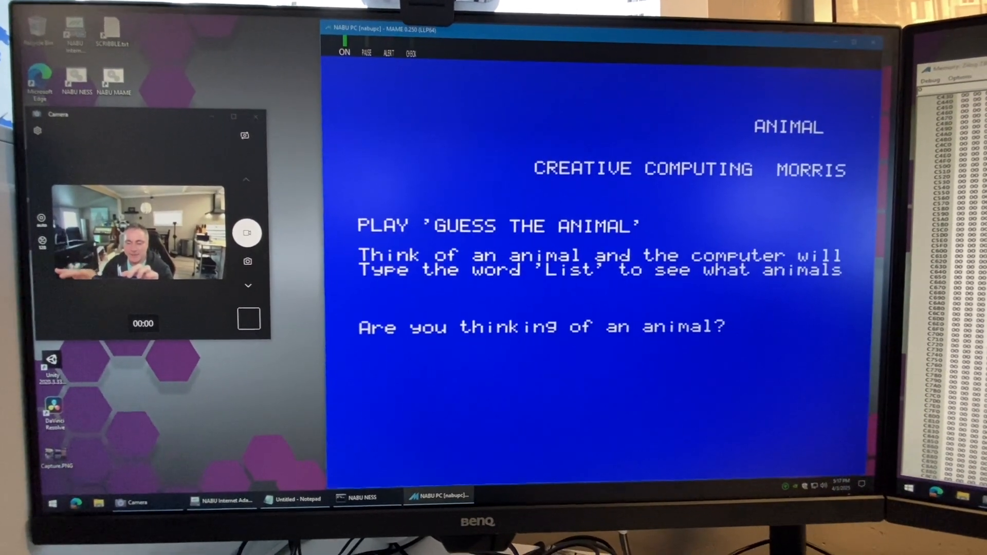
Step: Break the ANIMAL program with Ctrl+C and enter SYSTEM to leave BASIC
key("ctrl+c")
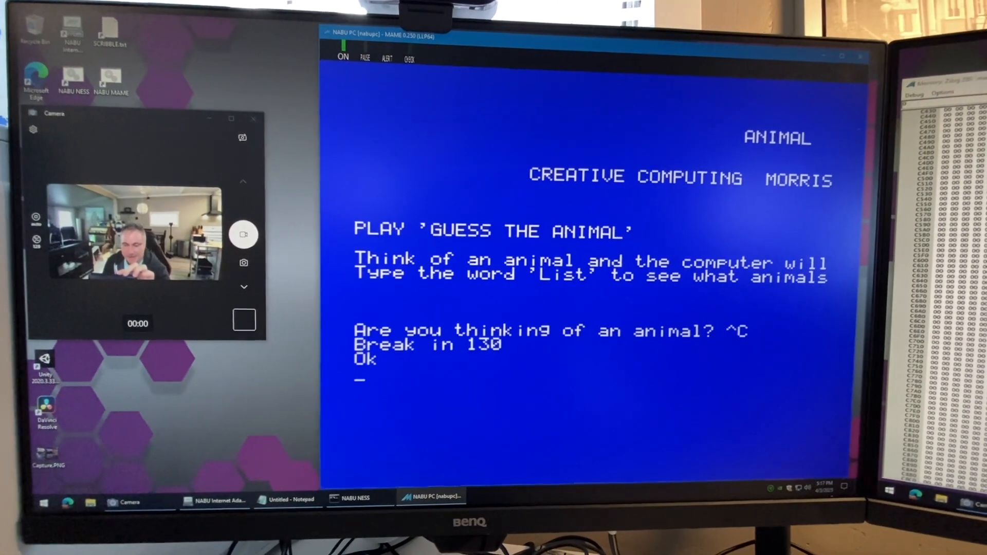
type("syste")
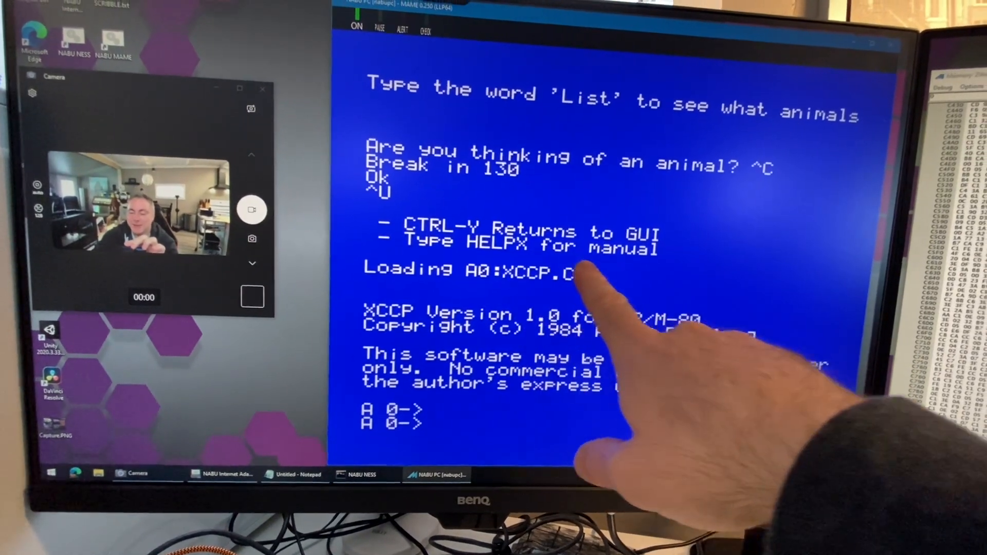
Step: Start entering the HELPX command at the XCCP A 0 prompt
type("HELPX")
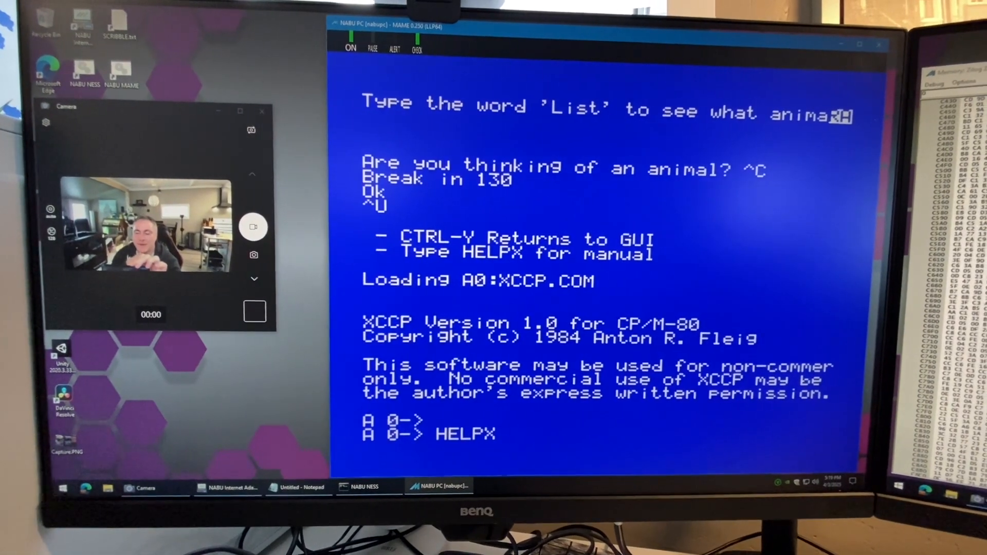
Step: Run HELPX to show the XCCP manual at the command prompt
key("Return")
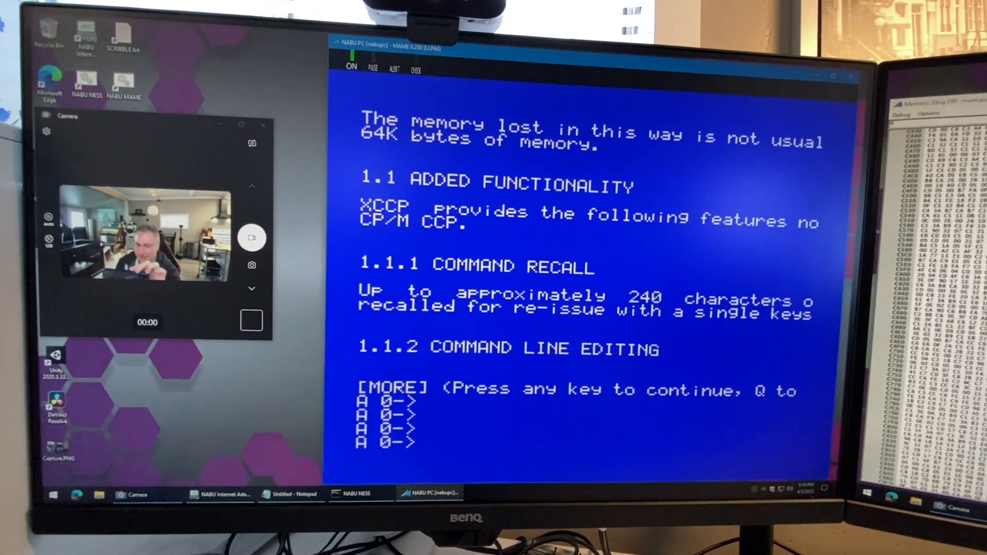
type("HELPX")
type("A")
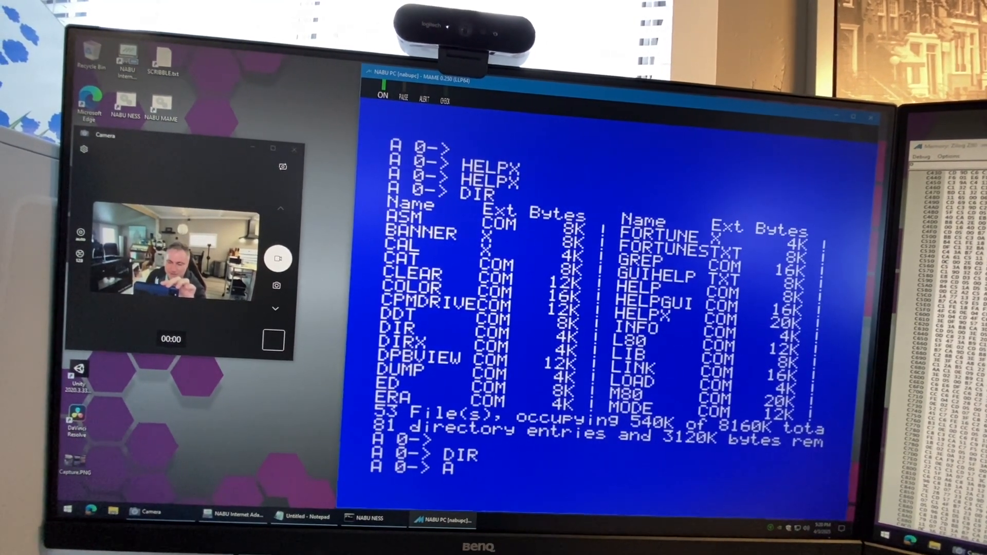
Step: Switch to drive A, area 1 and list its files with DIR
type("1:")
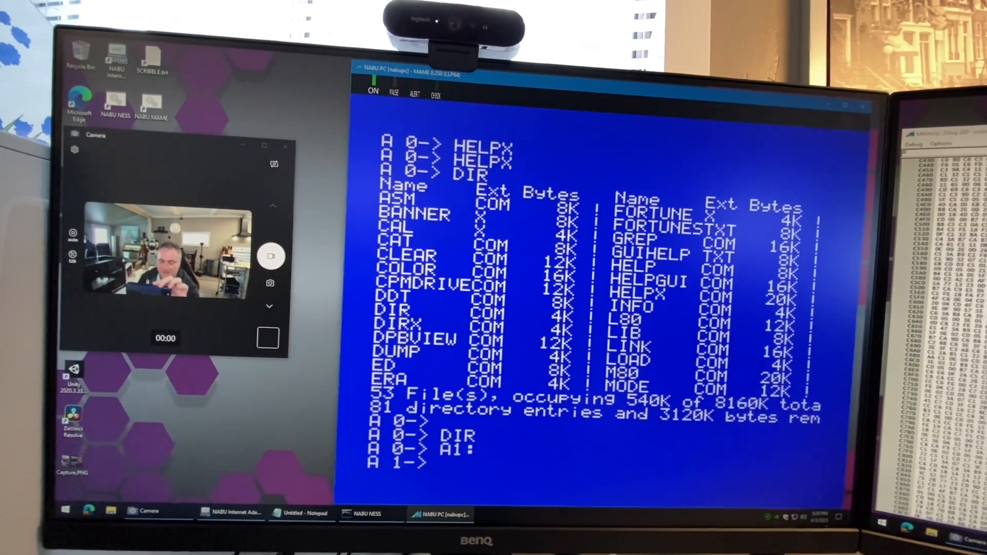
type("DIR")
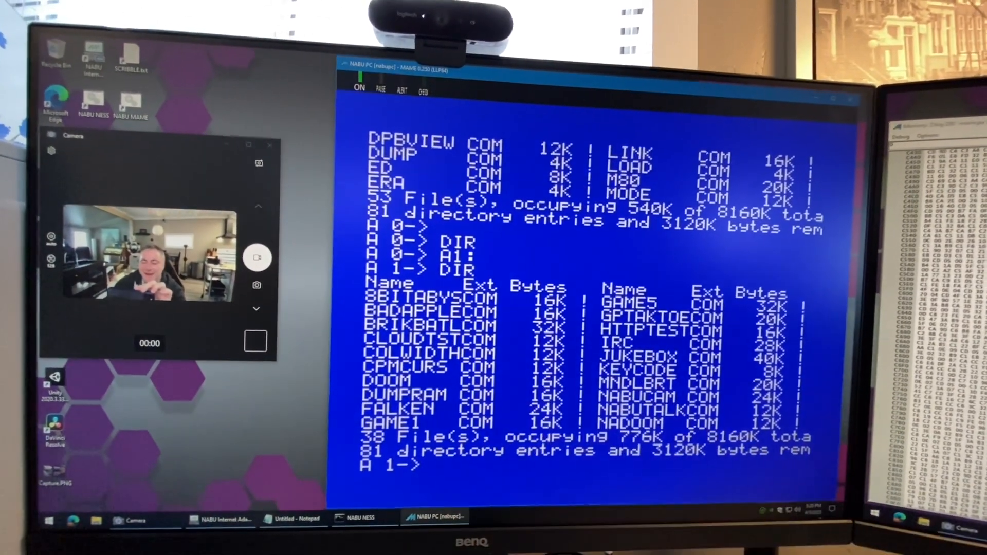
type("B")
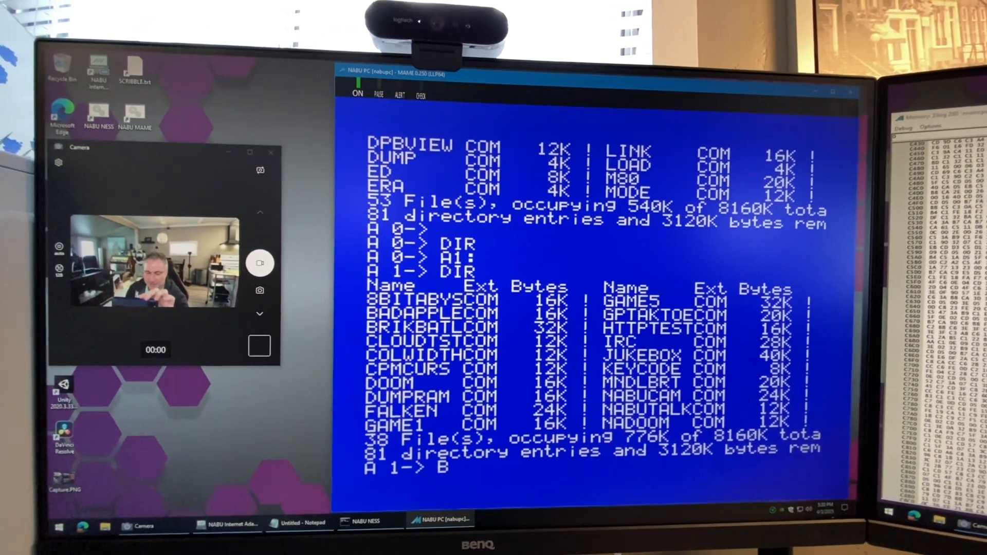
type("RI")
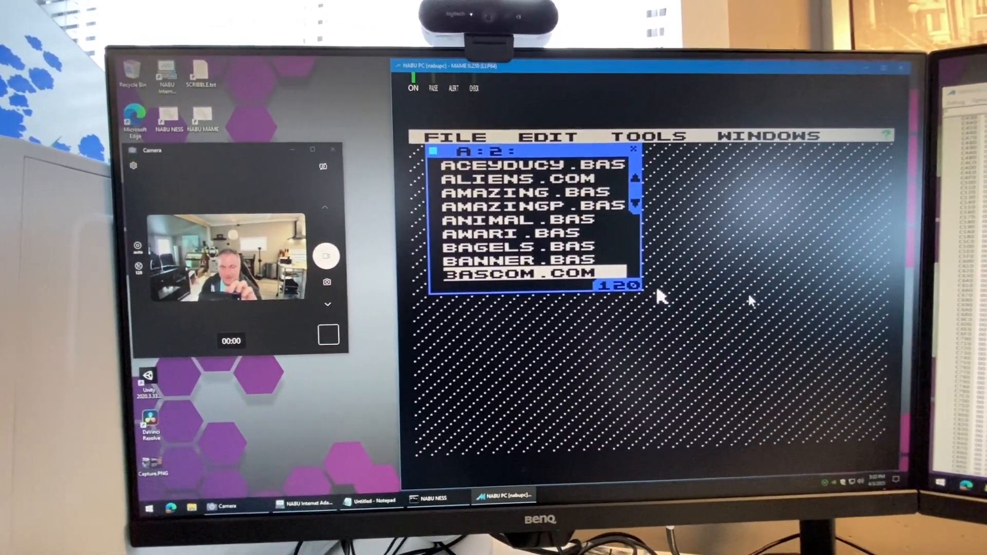
Step: Bring up the file-operations menu (Copy, Paste, Rename, Delete) over the A:2 window
left_click(459, 133)
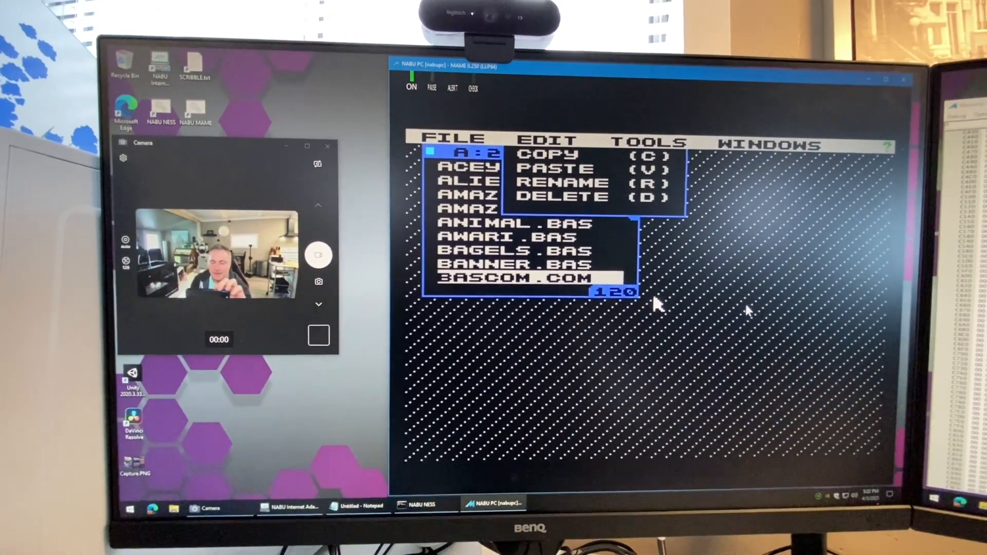
Step: Choose DELETE for BASCOM.COM and answer the Delete File confirmation dialog
left_click(564, 196)
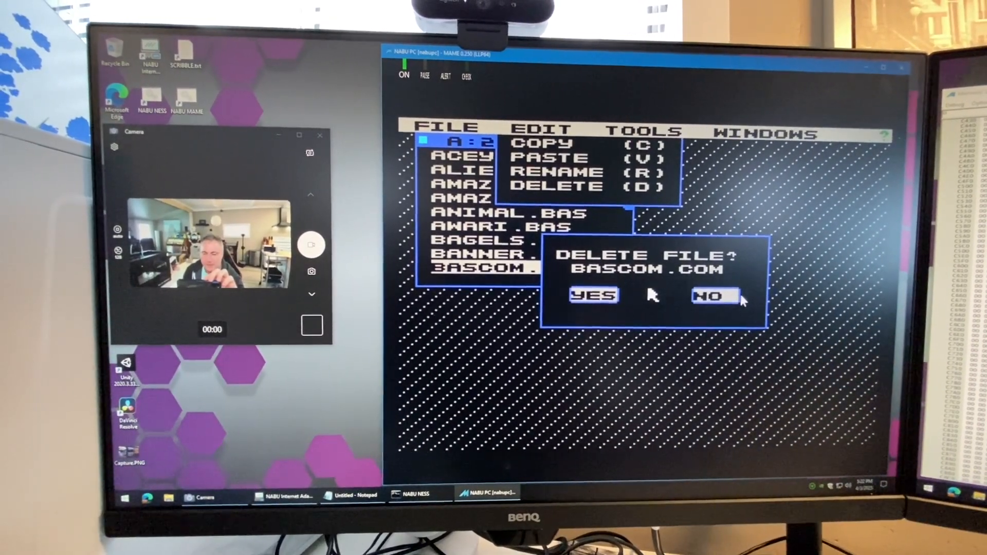
left_click(714, 296)
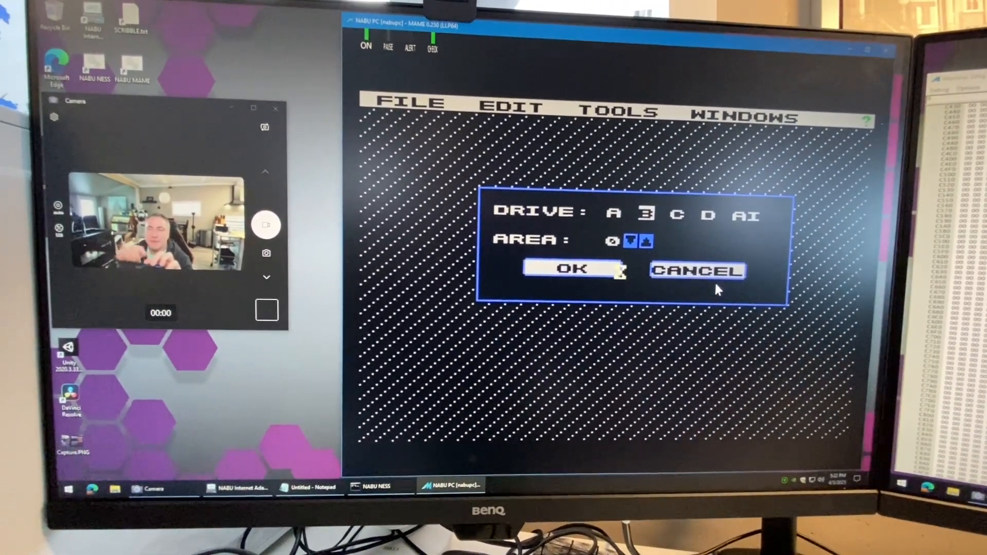
Step: Open drive B area 0 listing 18 ROM files, then reopen the drive picker
left_click(571, 268)
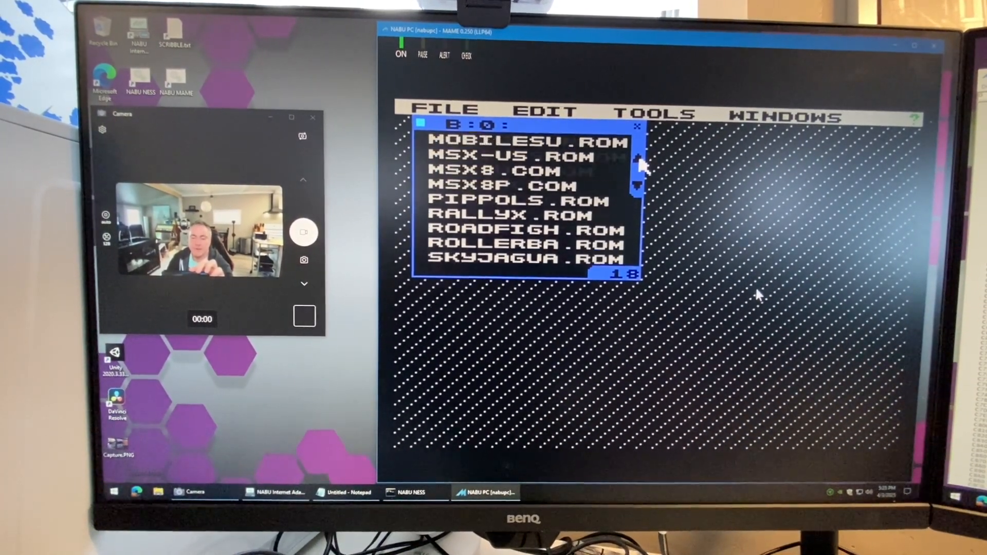
left_click(638, 160)
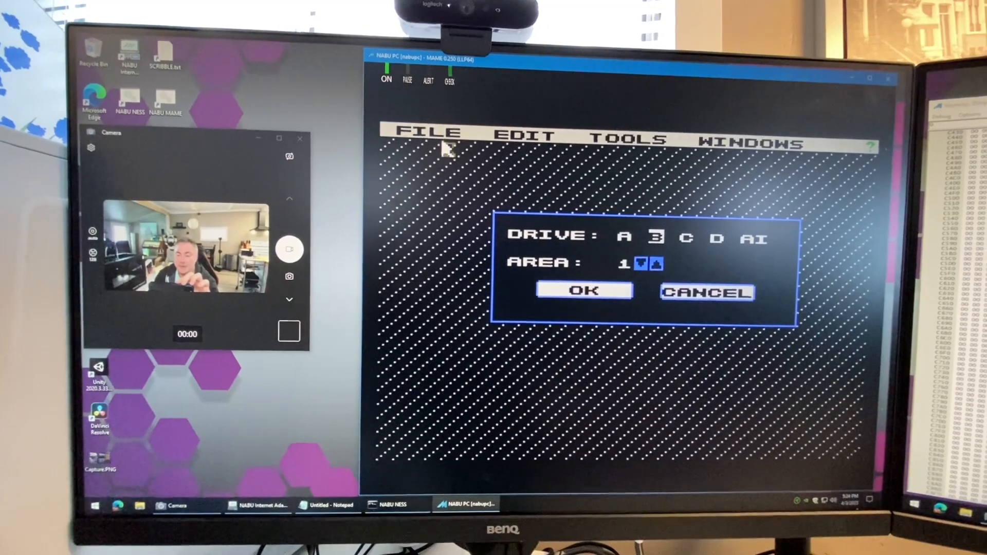
Step: Open the 34-file B:1 window beside B:0, then add a window for drive A area 3
left_click(582, 291)
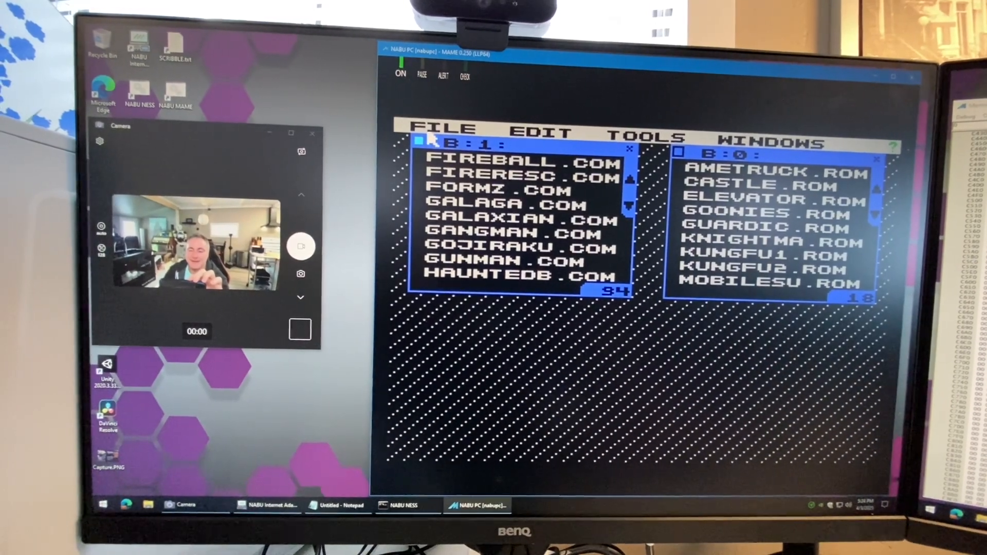
left_click(445, 130)
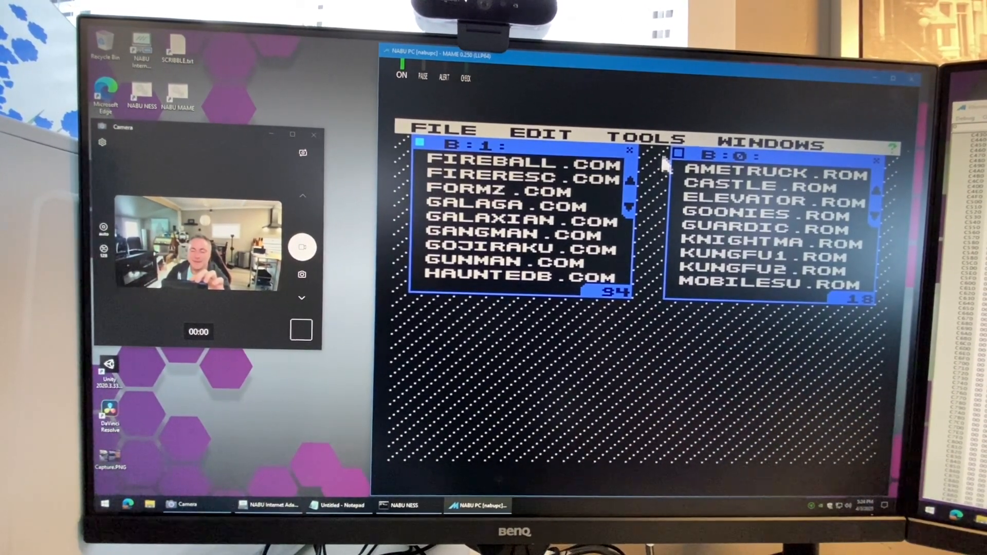
left_click(640, 133)
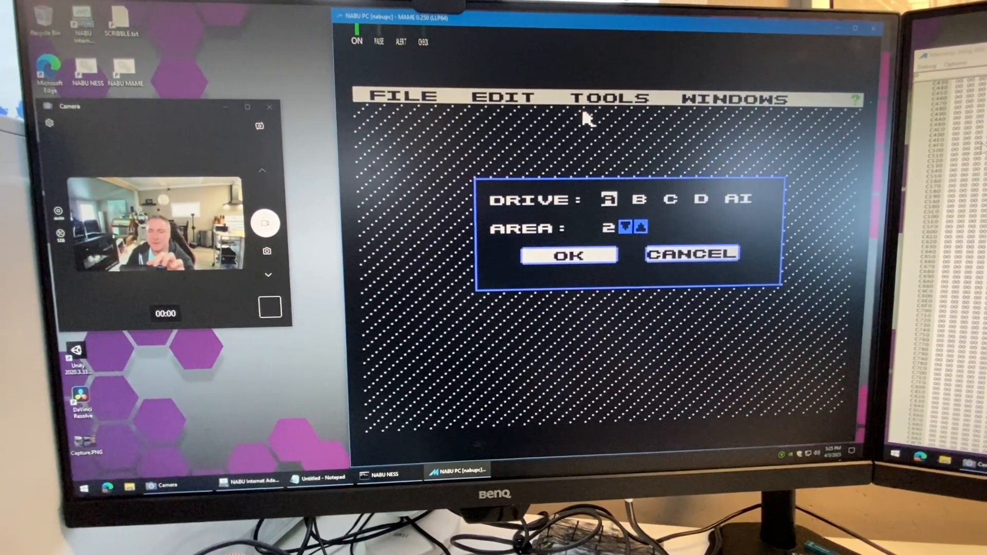
left_click(567, 255)
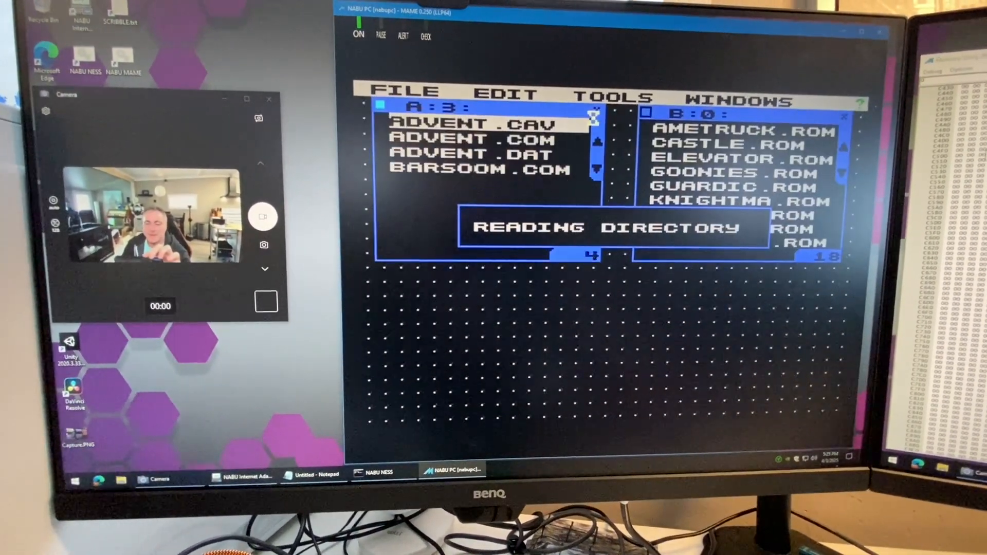